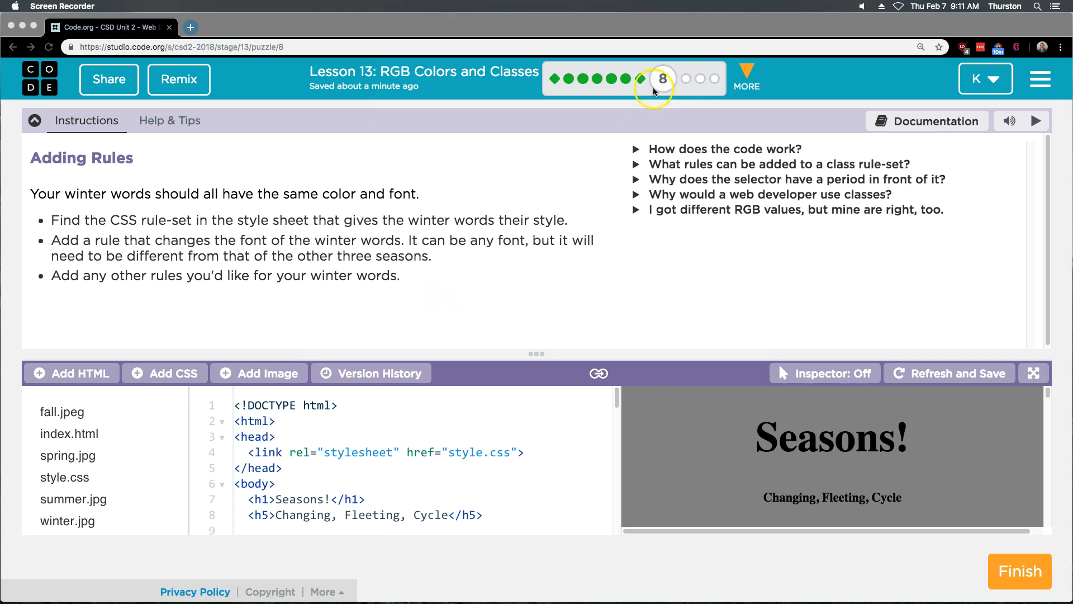
pyautogui.moveTo(156, 218)
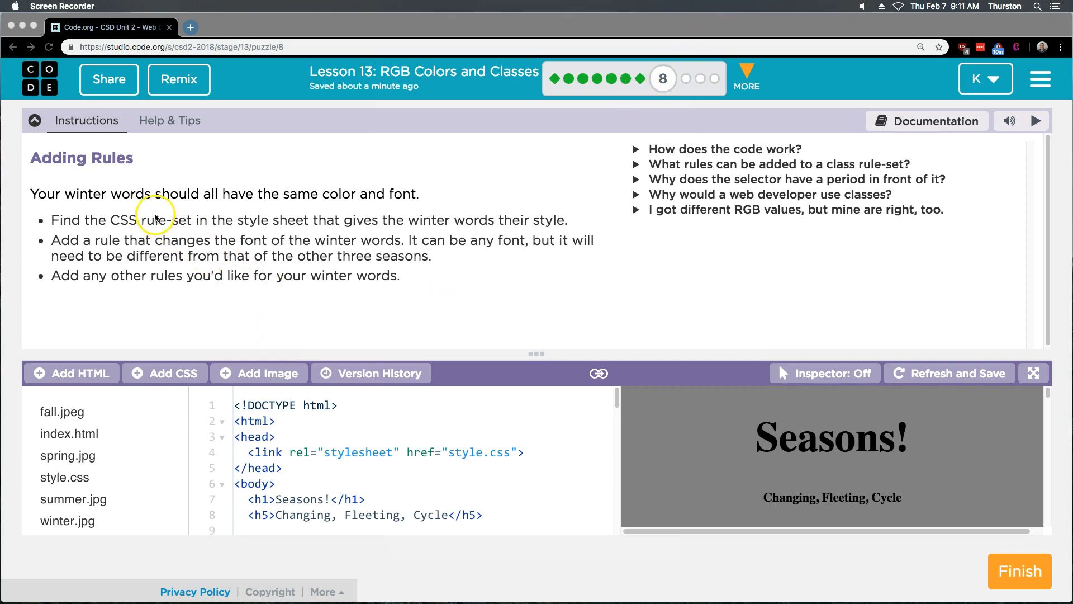
pyautogui.moveTo(223, 199)
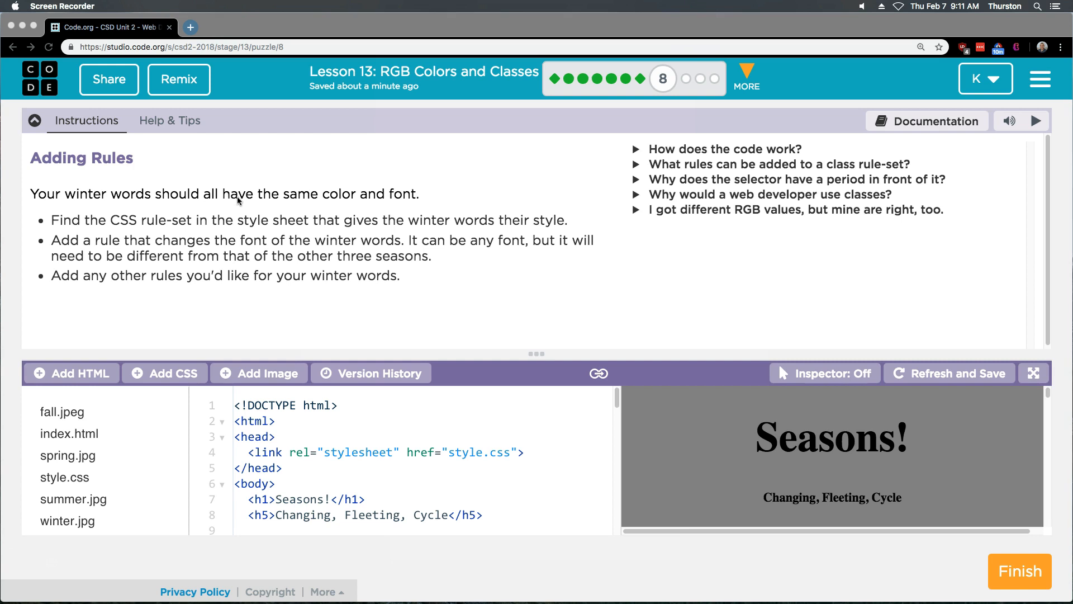
pyautogui.moveTo(506, 225)
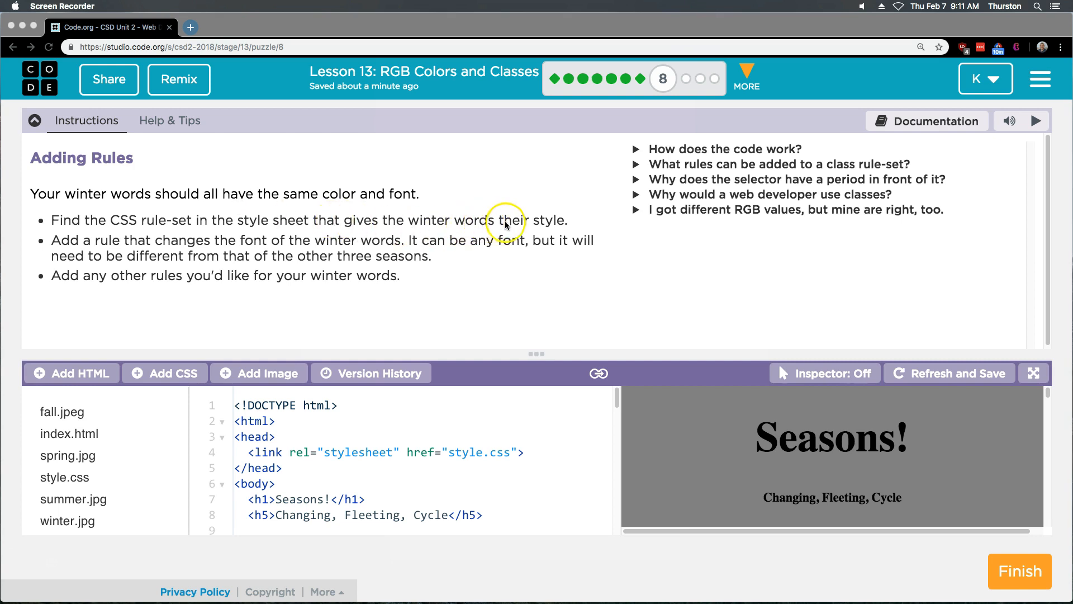
pyautogui.moveTo(228, 271)
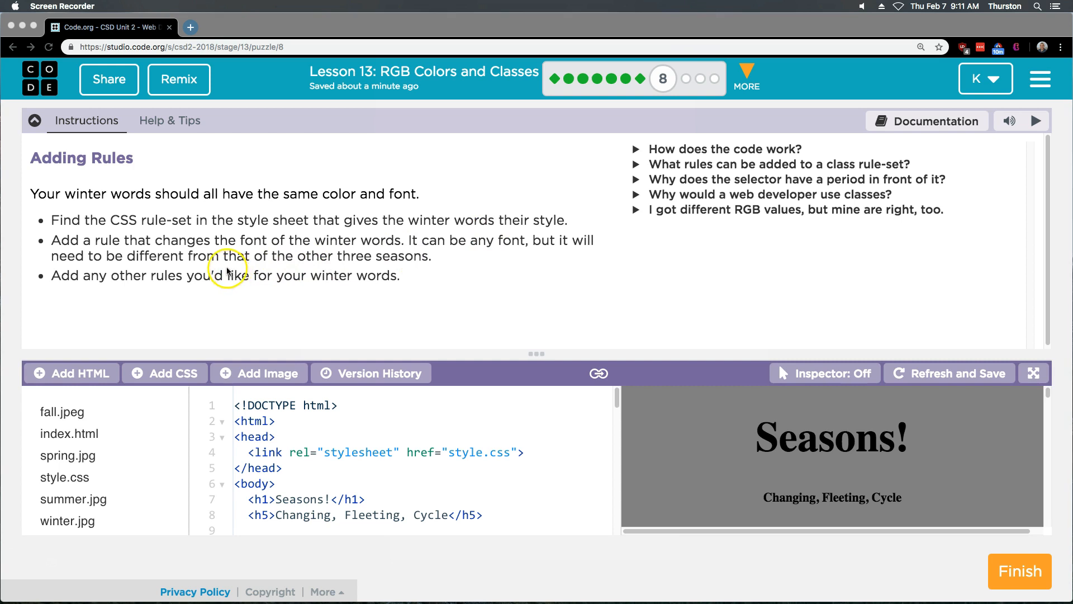
pyautogui.moveTo(228, 269)
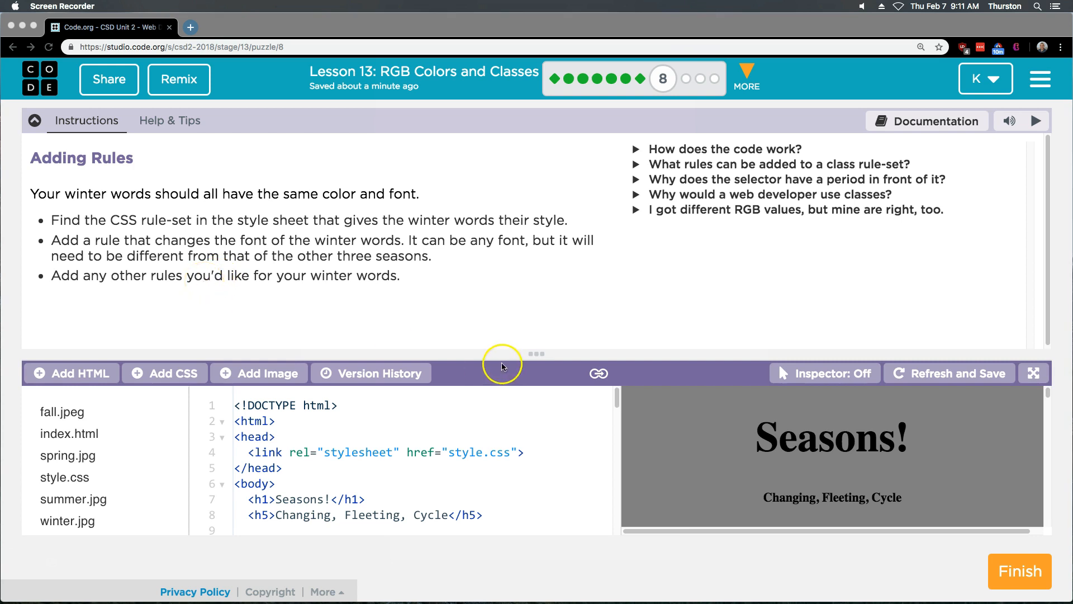
pyautogui.moveTo(354, 213)
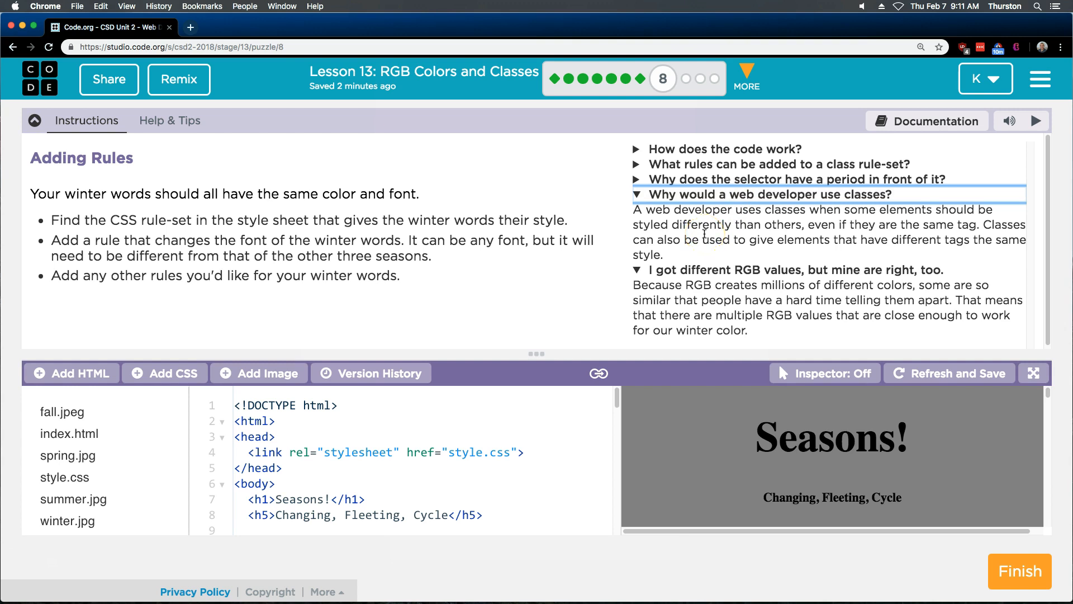
pyautogui.moveTo(712, 179)
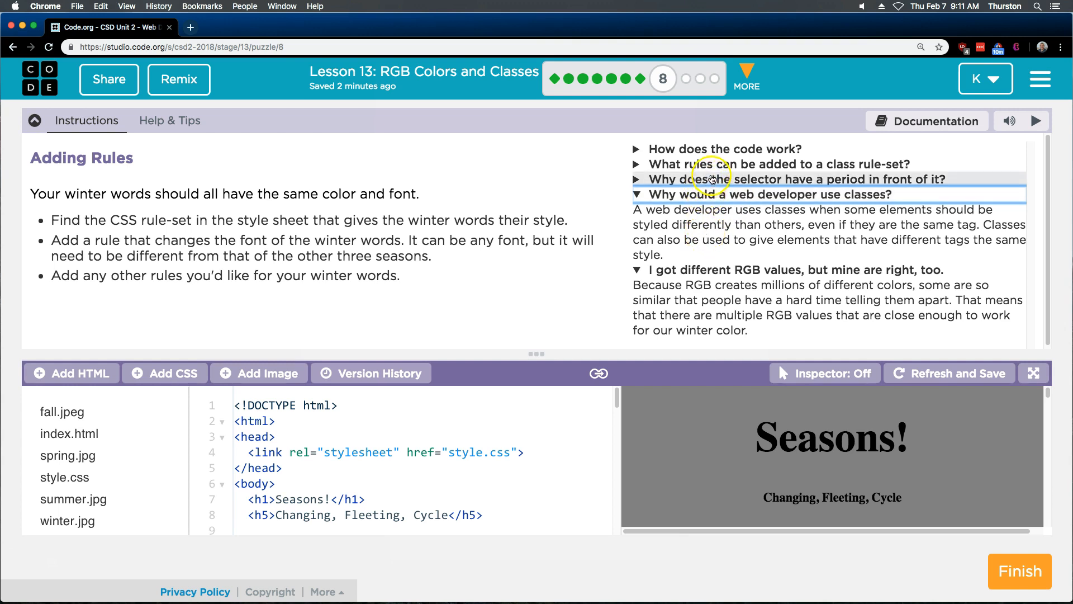
# Step: Open style.css and scroll to the .winter rule-set
pyautogui.scroll(-3)
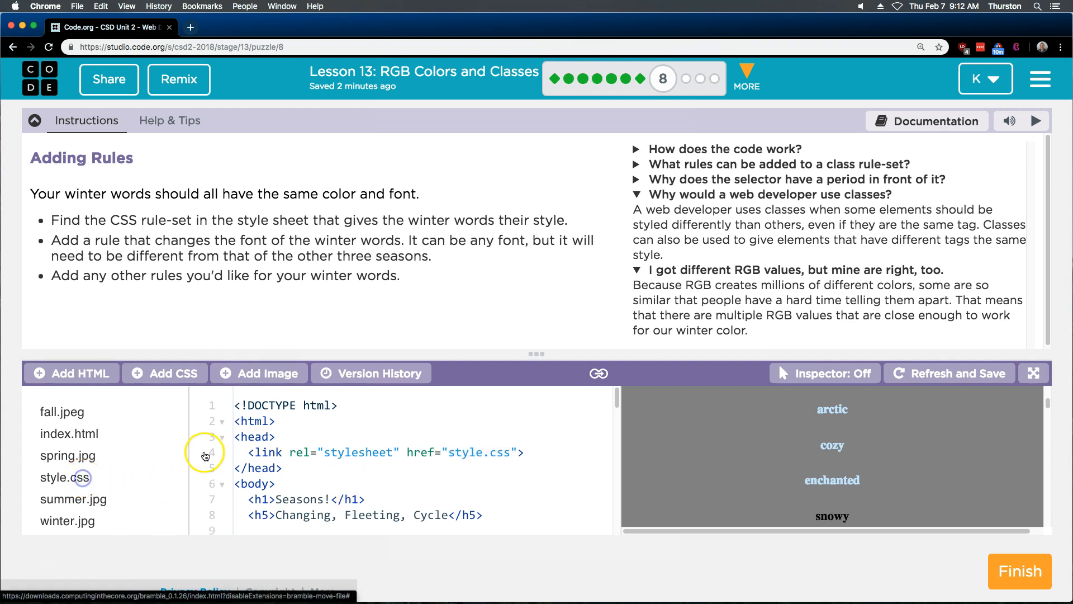
pyautogui.click(64, 477)
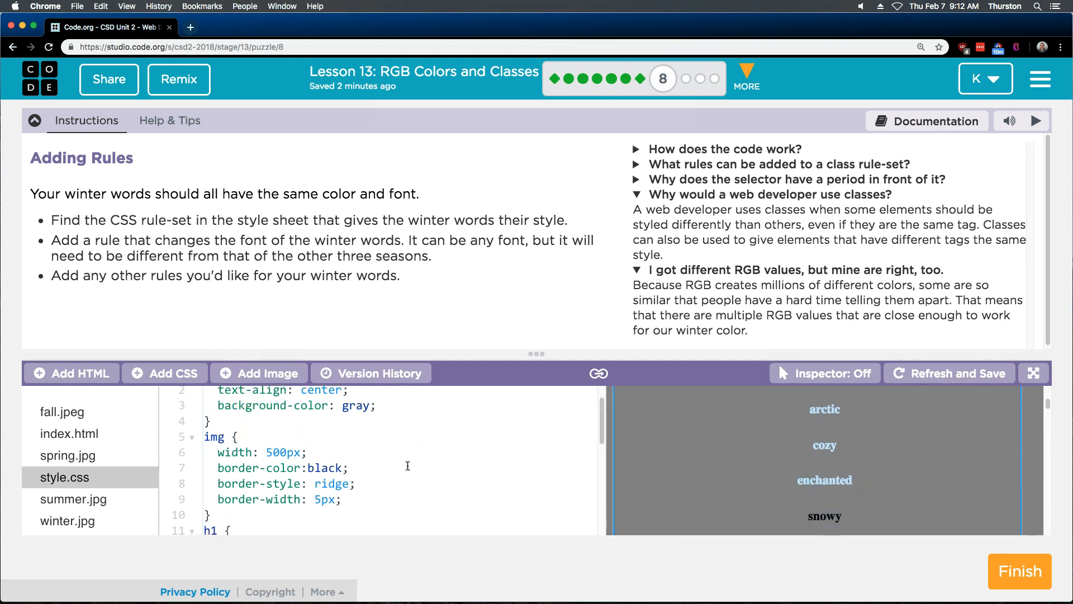
pyautogui.scroll(-3)
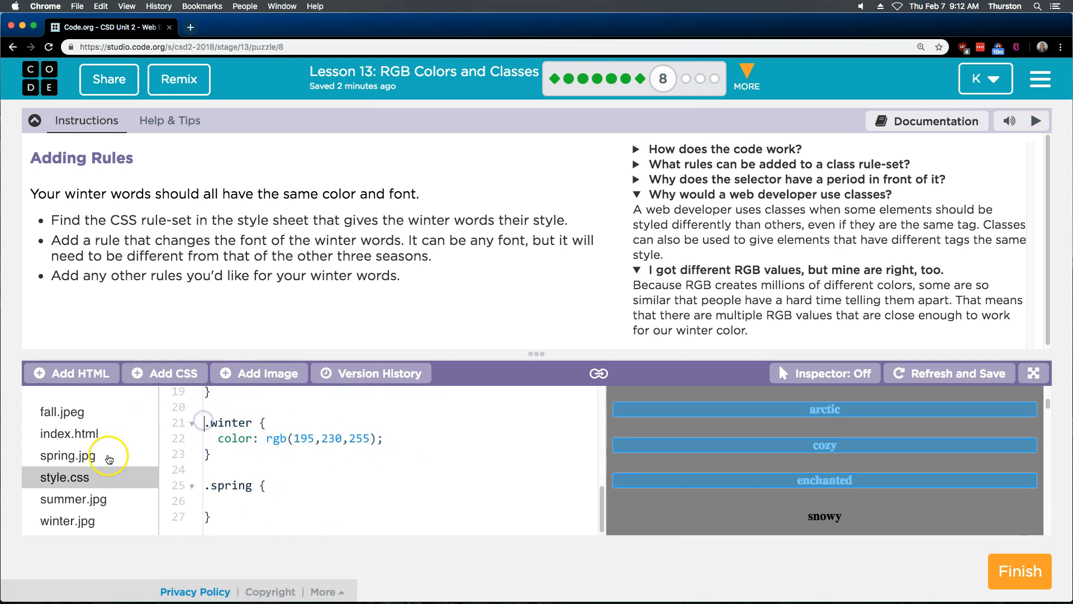
# Step: Switch to index.html and scroll to the Winter section's winter-class headings
pyautogui.click(68, 433)
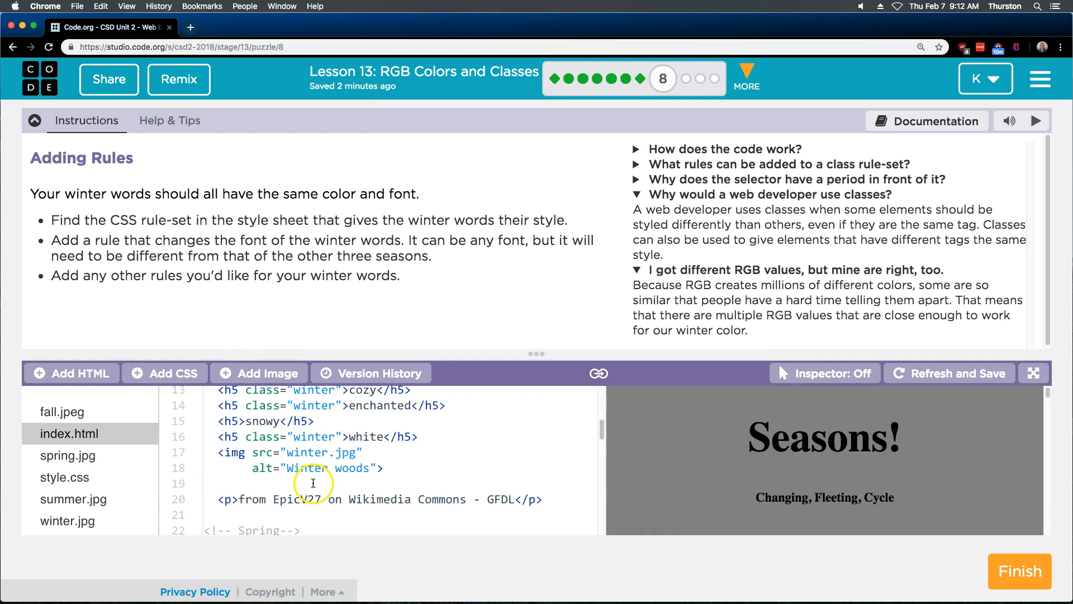
pyautogui.scroll(3)
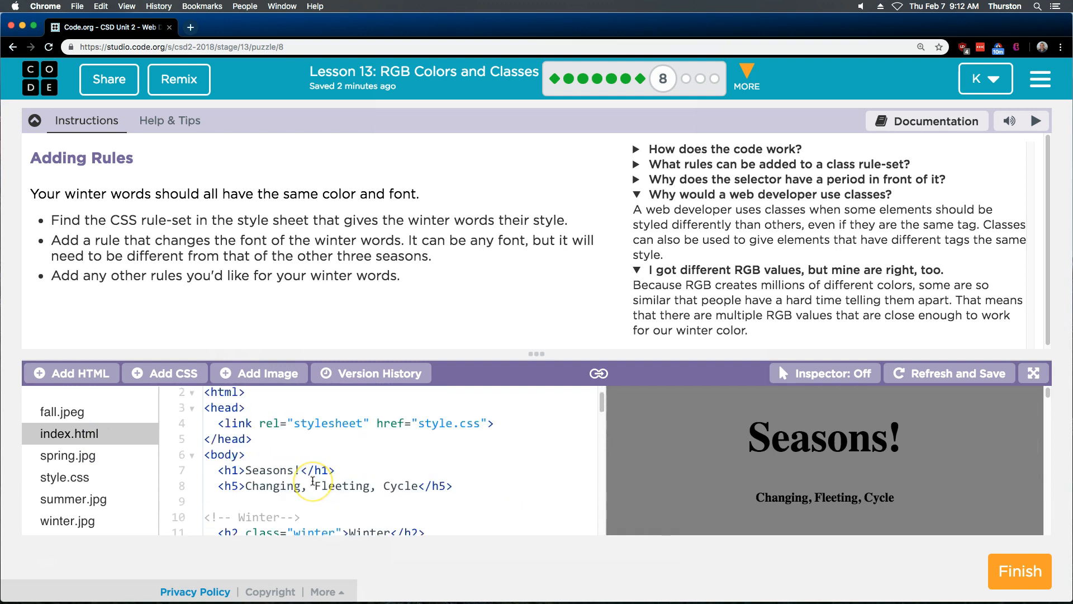
pyautogui.scroll(-3)
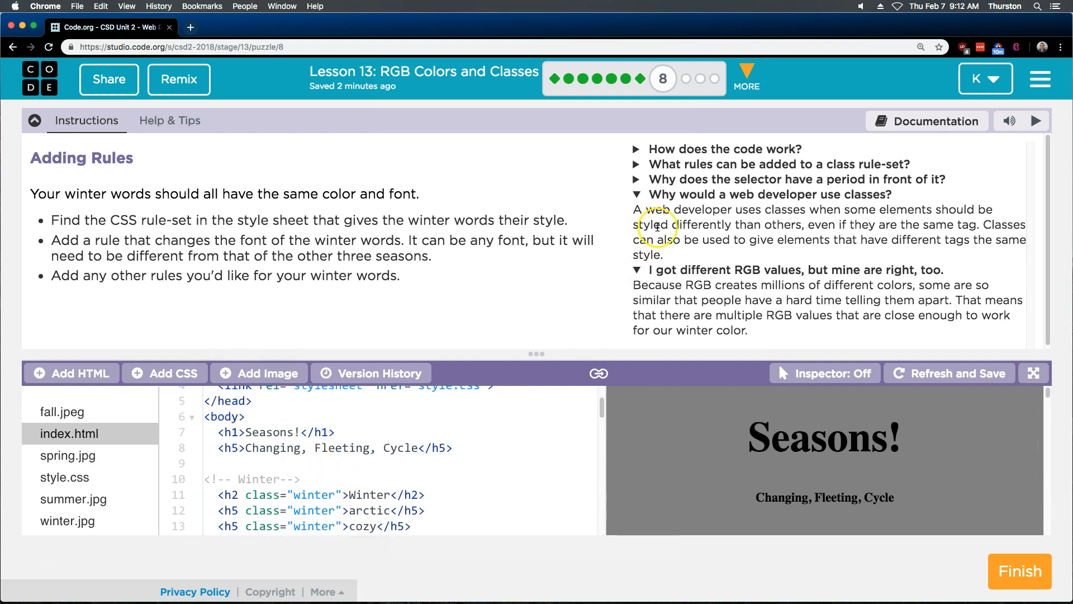
# Step: Expand the lesson help on the winter blue RGB values and allowed class rule-set rules
pyautogui.click(726, 150)
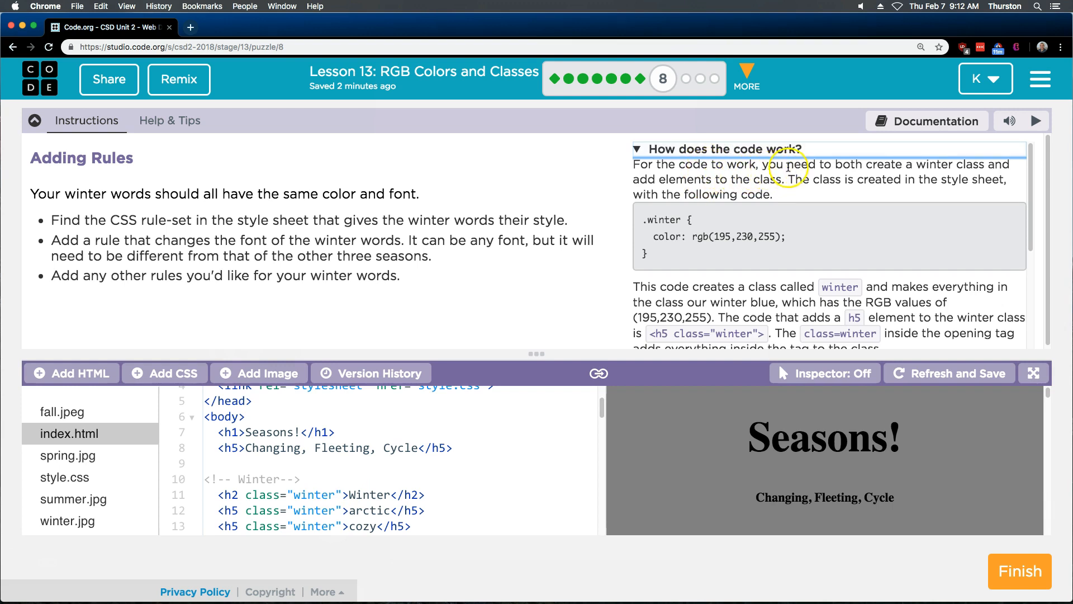
pyautogui.moveTo(988, 164)
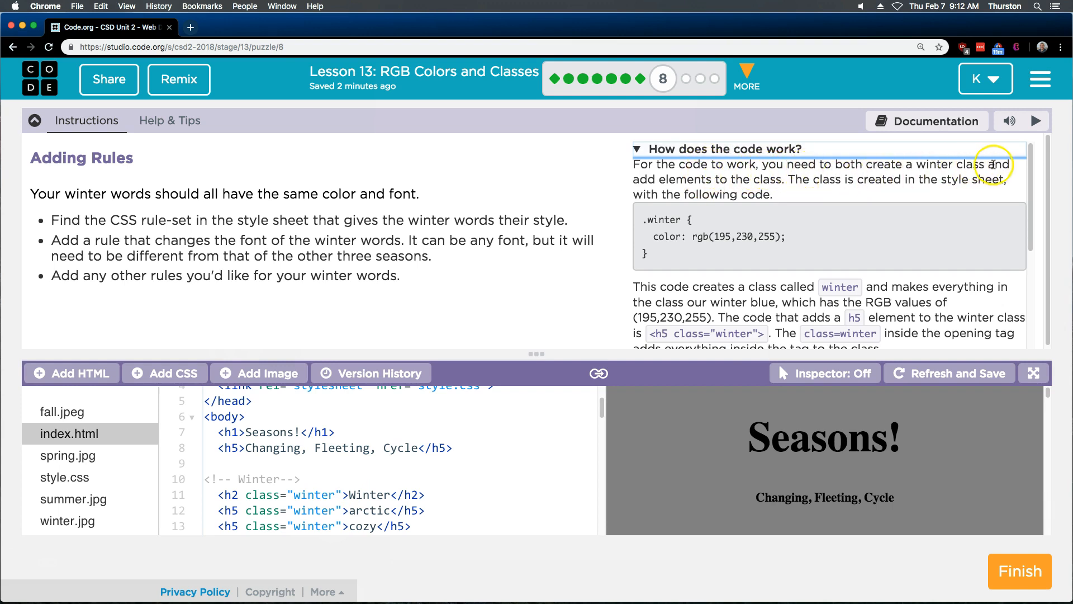
pyautogui.moveTo(747, 184)
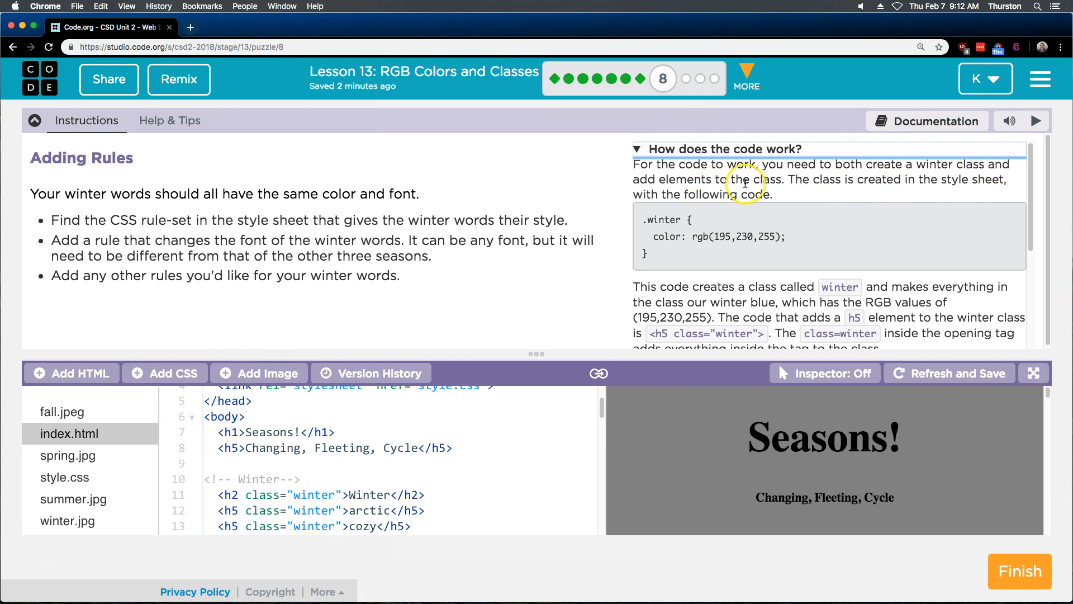
pyautogui.moveTo(813, 185)
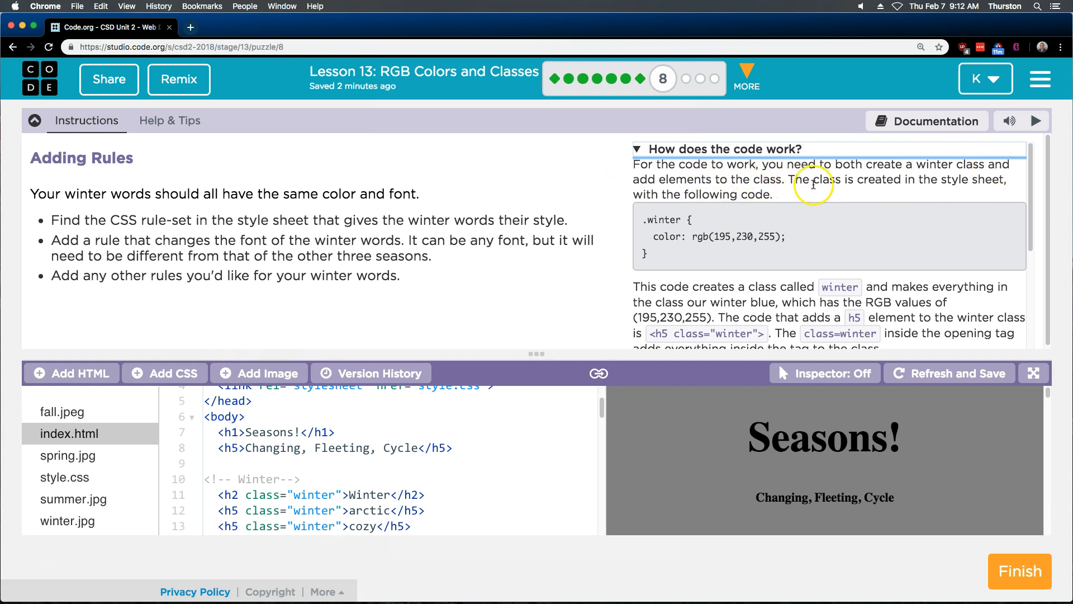
pyautogui.moveTo(707, 218)
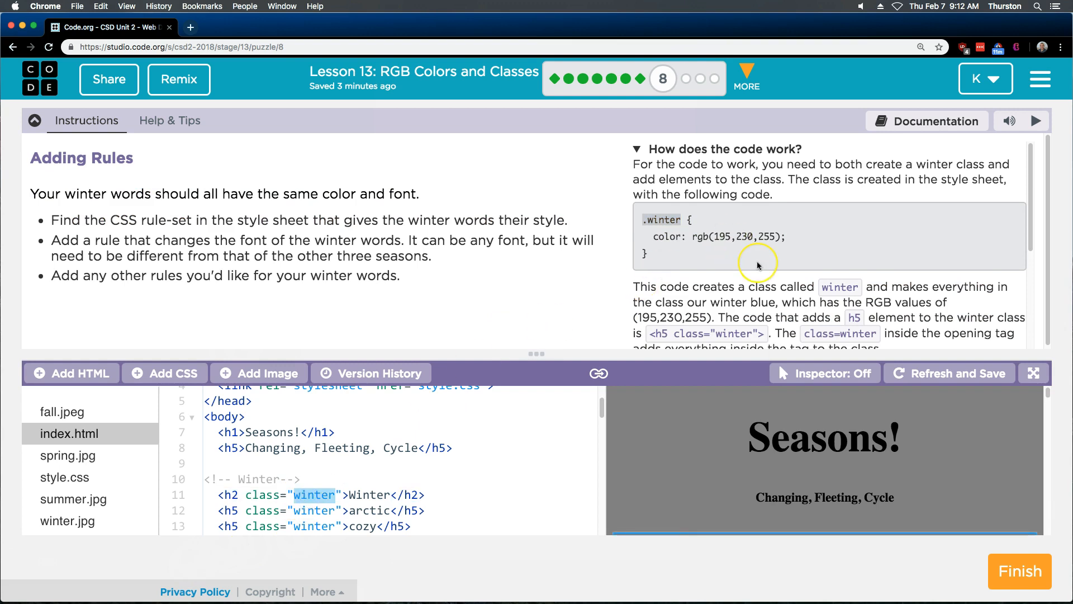
pyautogui.scroll(-3)
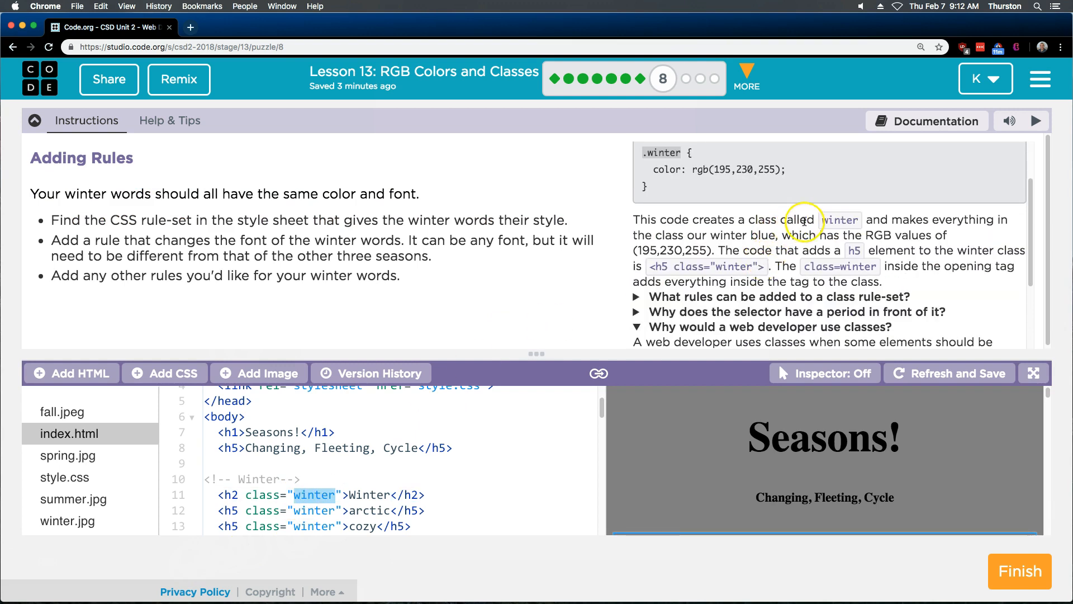
pyautogui.moveTo(671, 247)
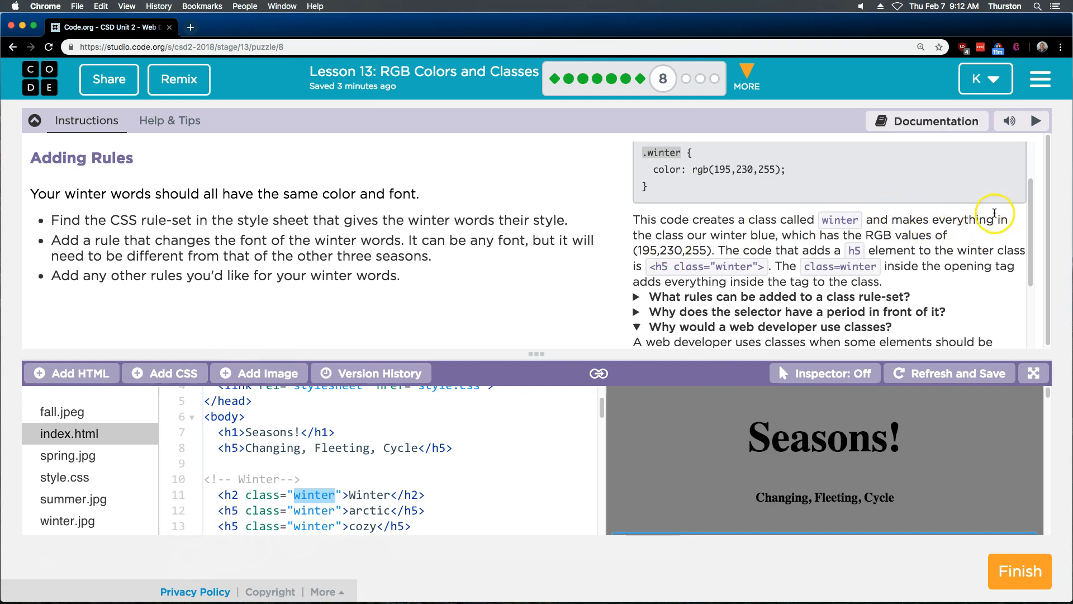
pyautogui.moveTo(821, 246)
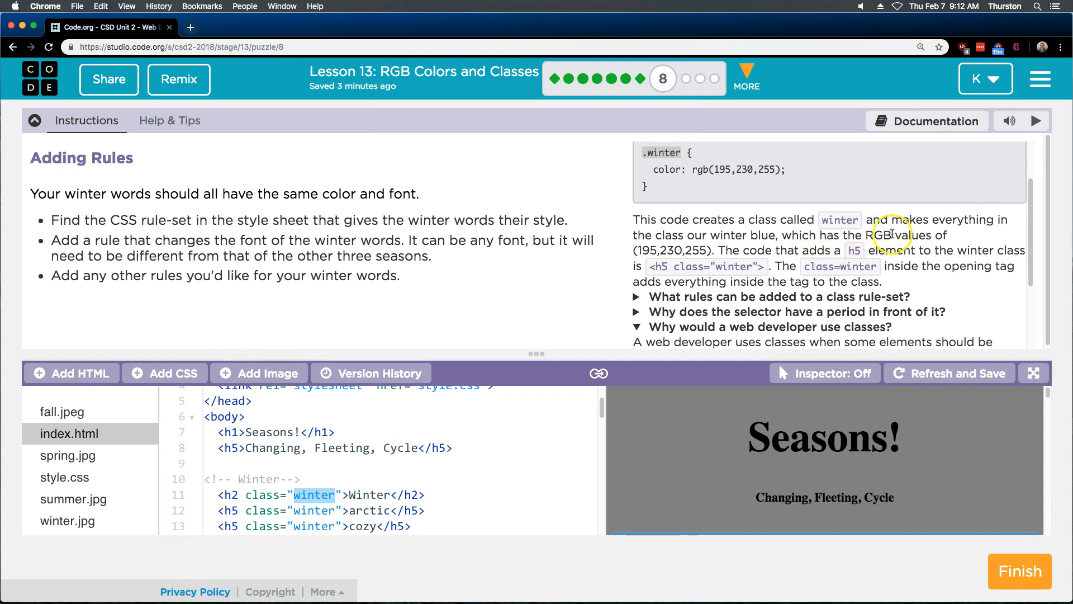
pyautogui.moveTo(798, 235)
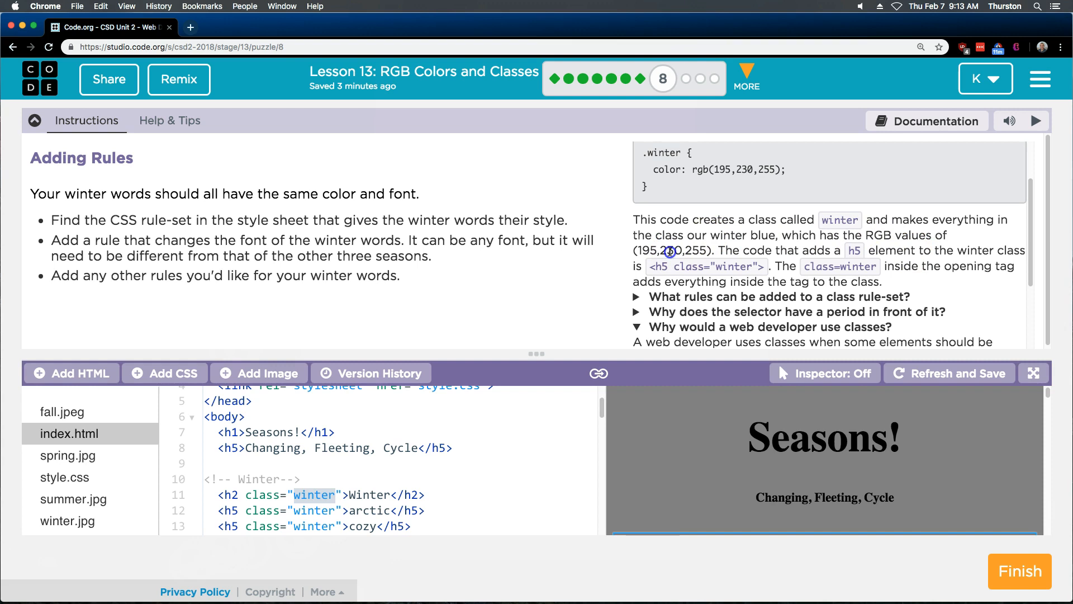
pyautogui.doubleClick(674, 250)
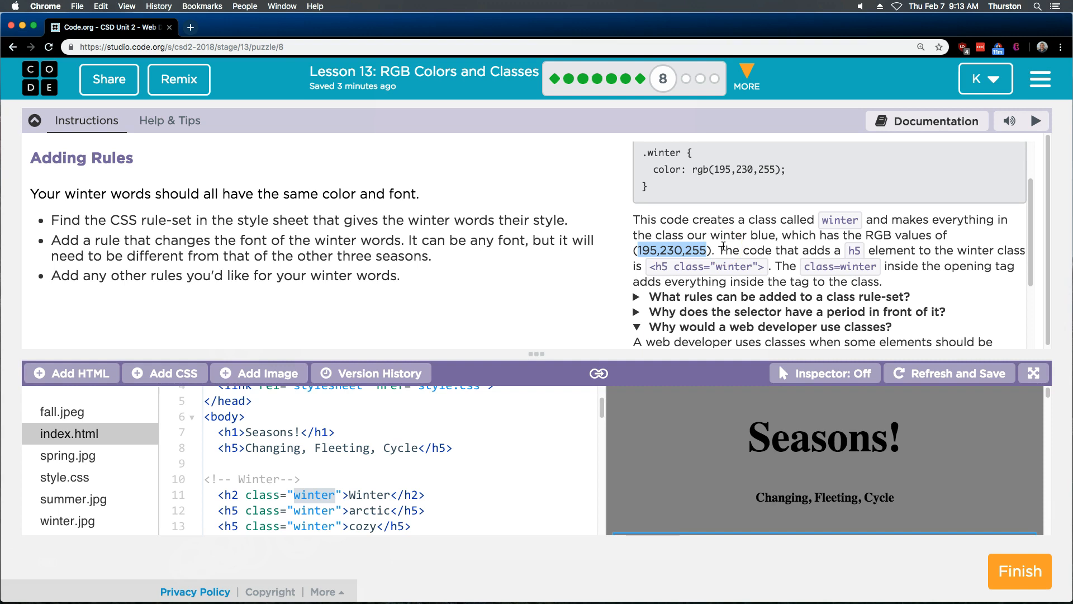
pyautogui.moveTo(719, 255)
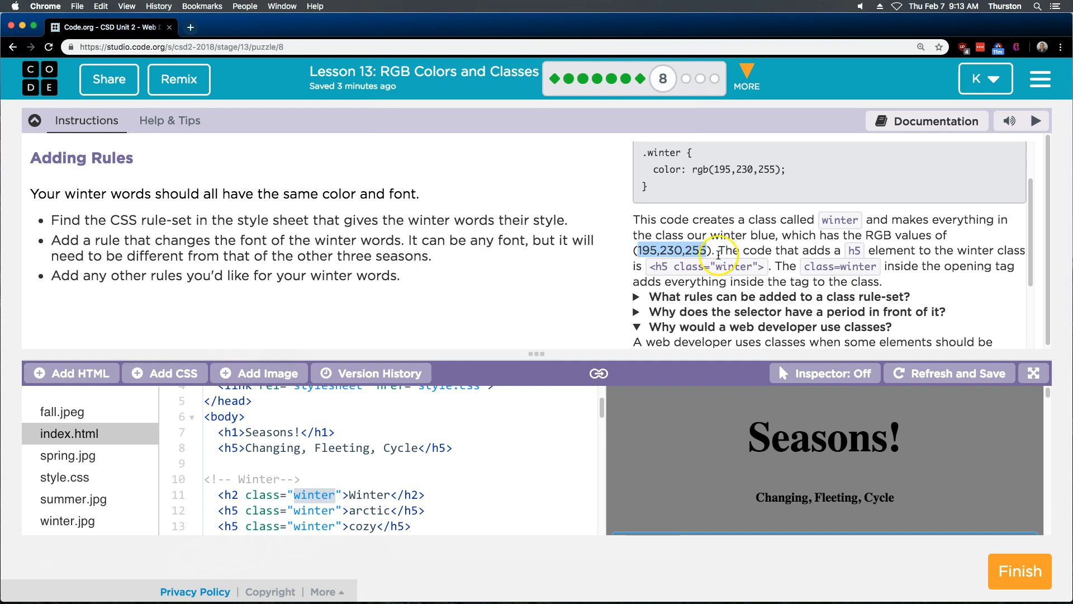
pyautogui.moveTo(137, 466)
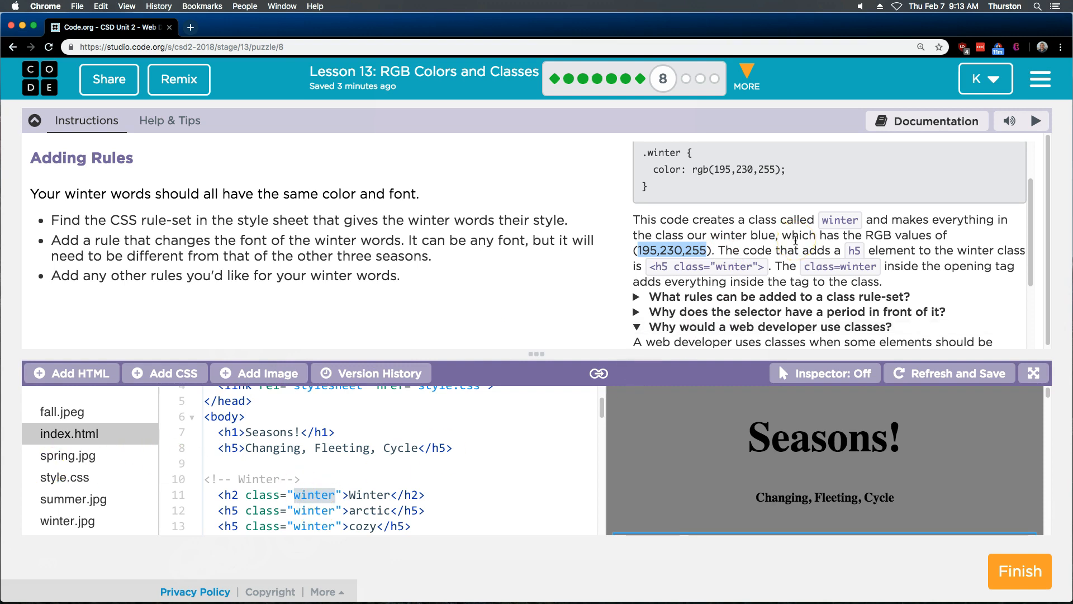
pyautogui.moveTo(857, 274)
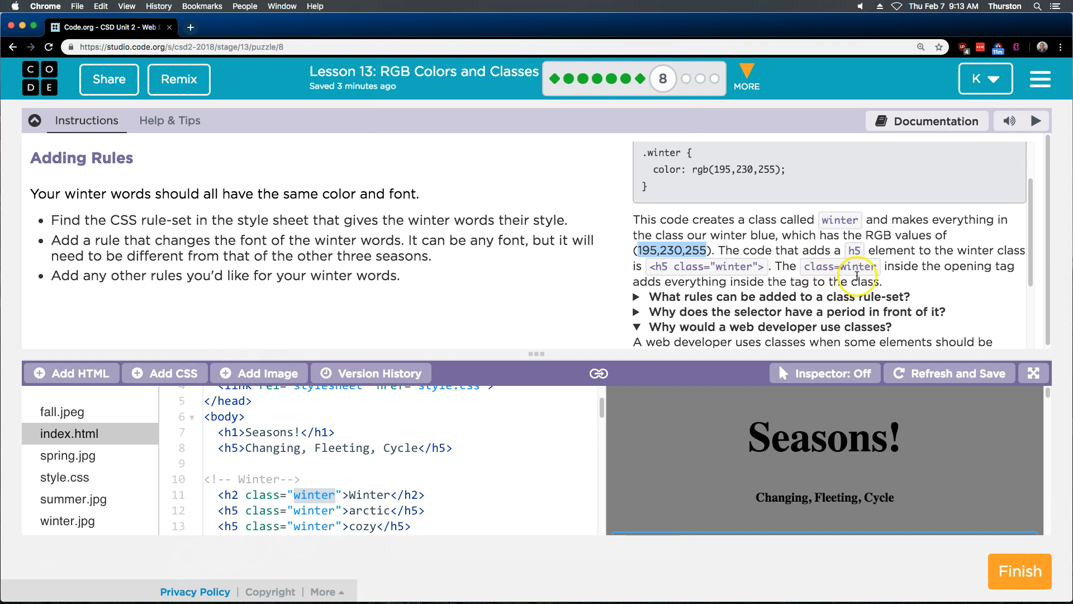
pyautogui.moveTo(791, 313)
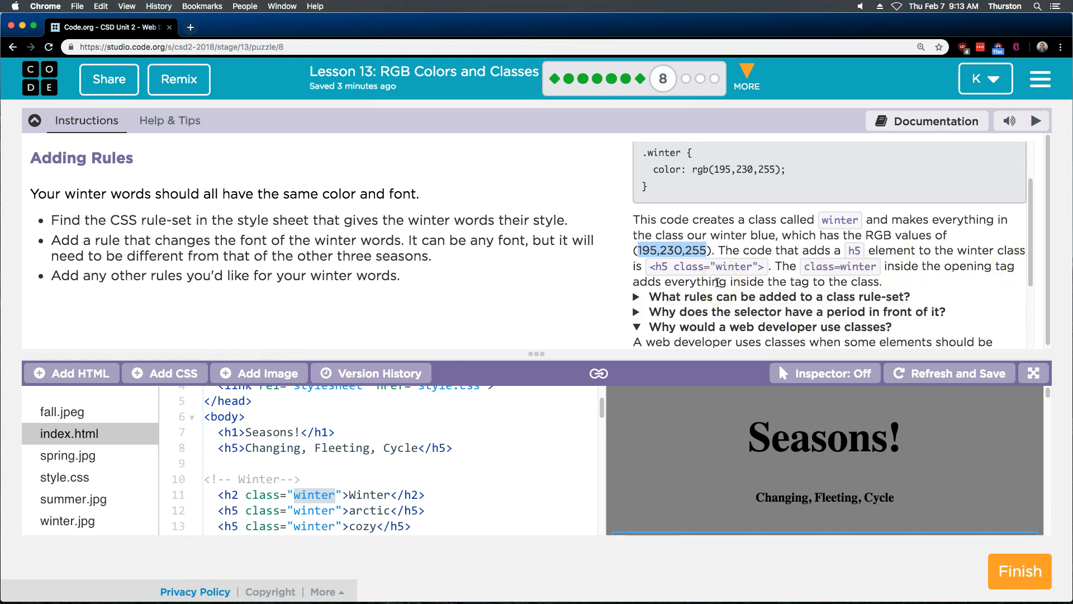
pyautogui.moveTo(665, 269)
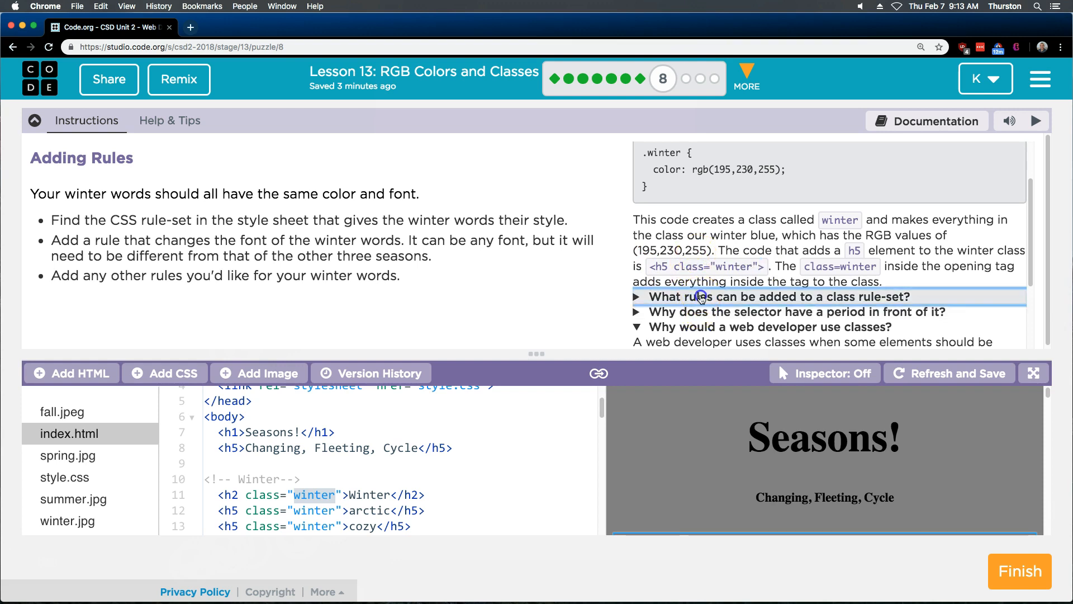
pyautogui.click(778, 296)
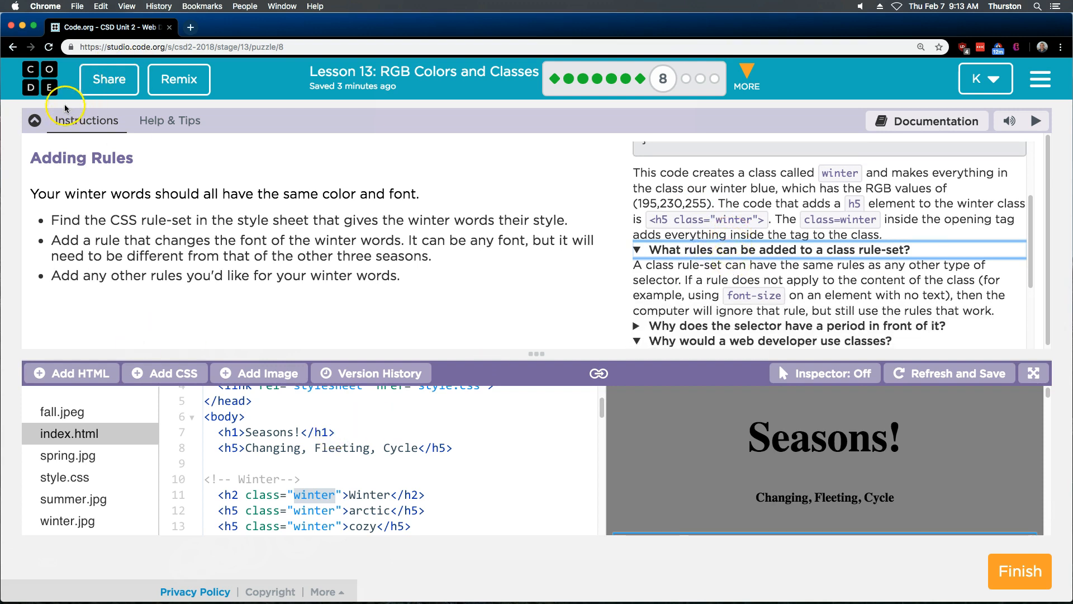
# Step: Collapse the Instructions panel and open style.css showing the .winter rule-set
pyautogui.click(34, 120)
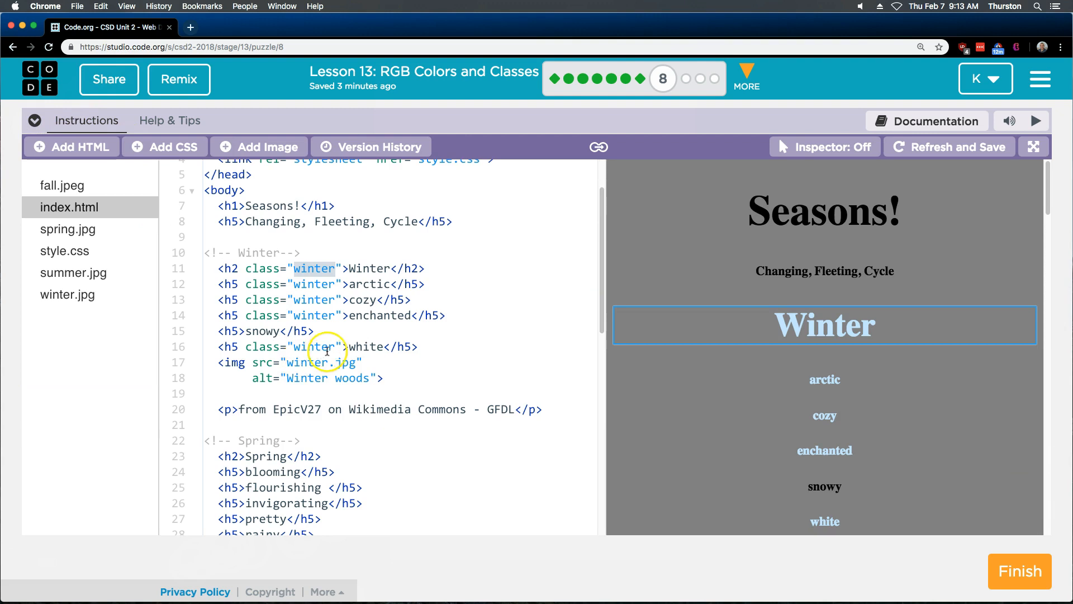
pyautogui.scroll(-3)
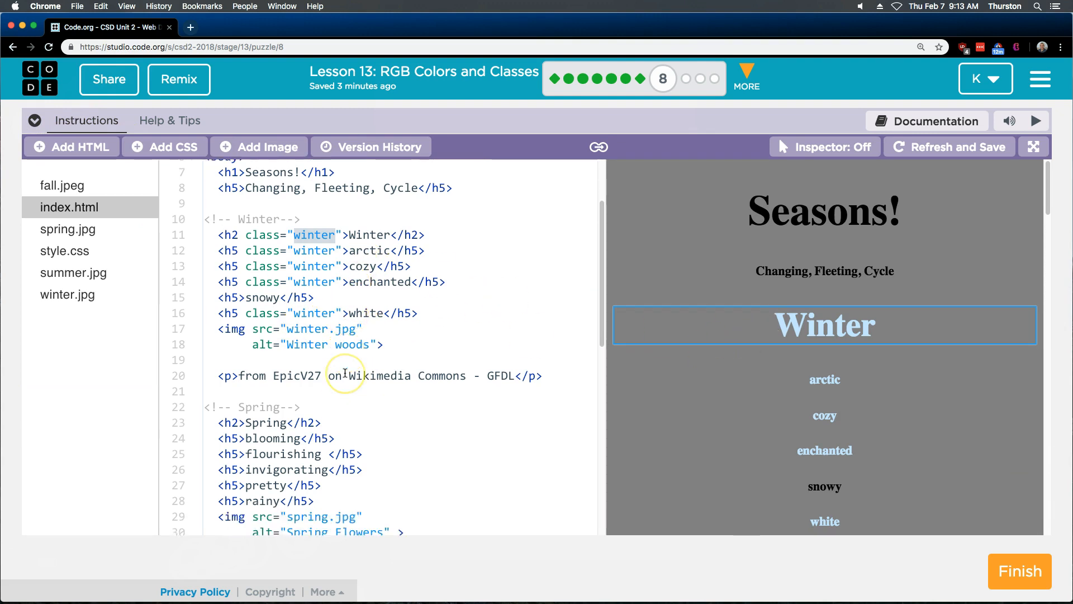
pyautogui.click(64, 251)
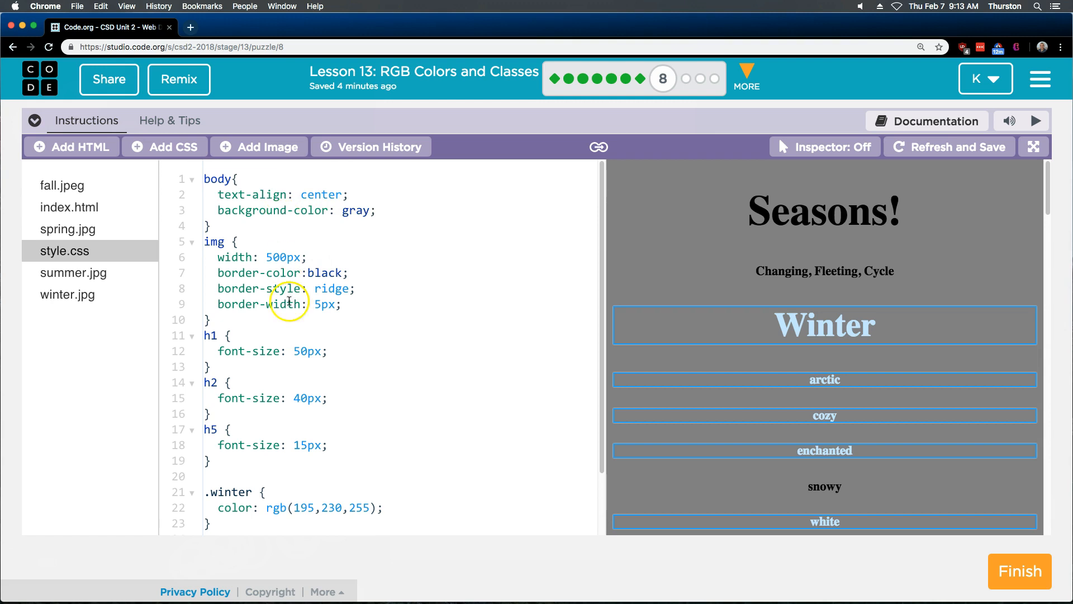
# Step: Add font-family: sans-serif to the .winter rule, then delete the value
pyautogui.scroll(-3)
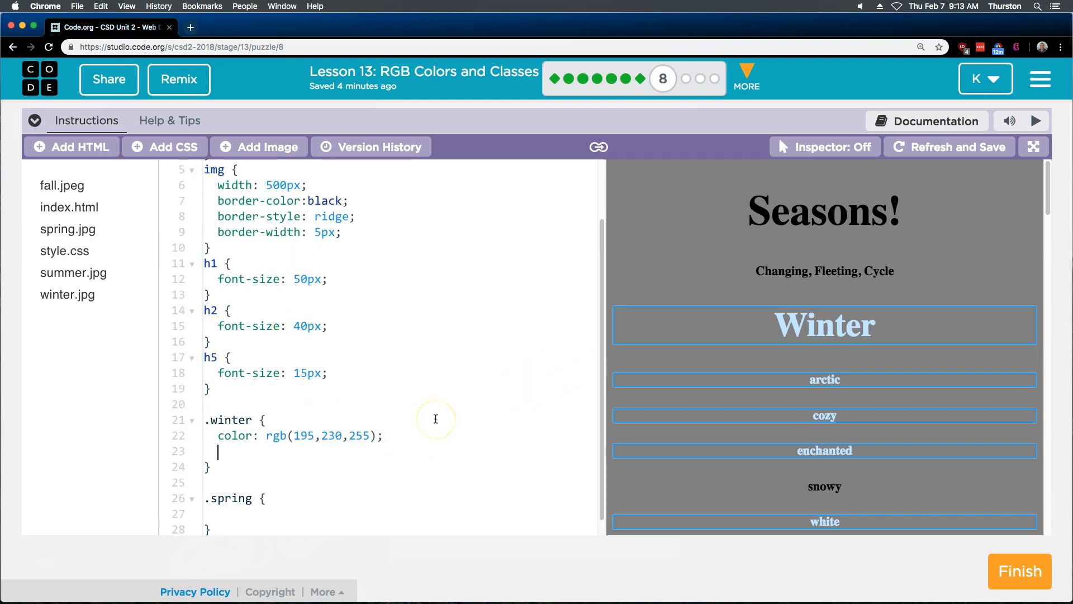
pyautogui.write('font-family:')
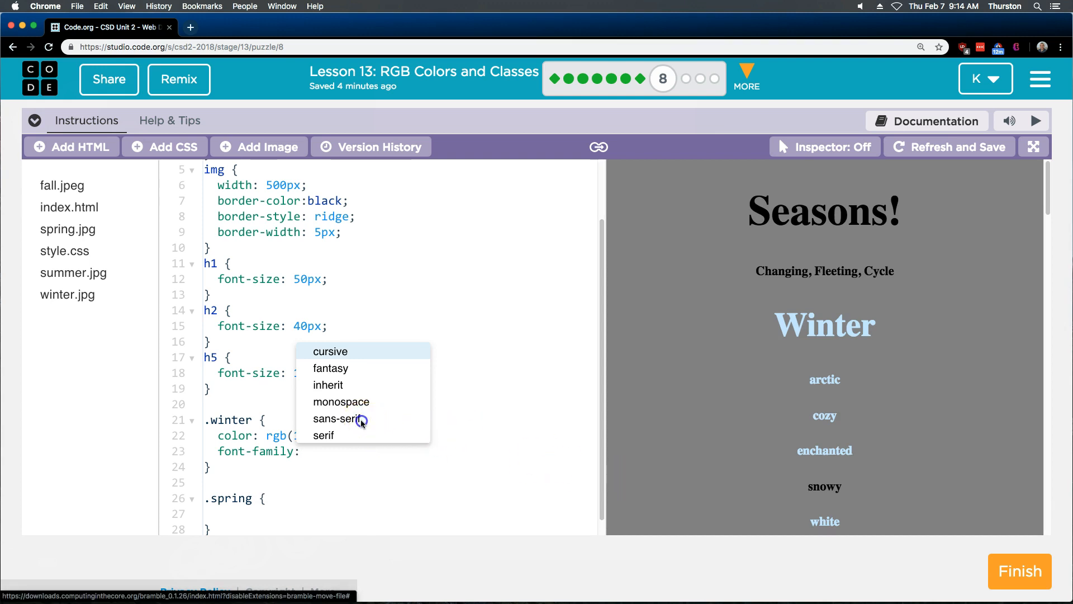
pyautogui.click(338, 419)
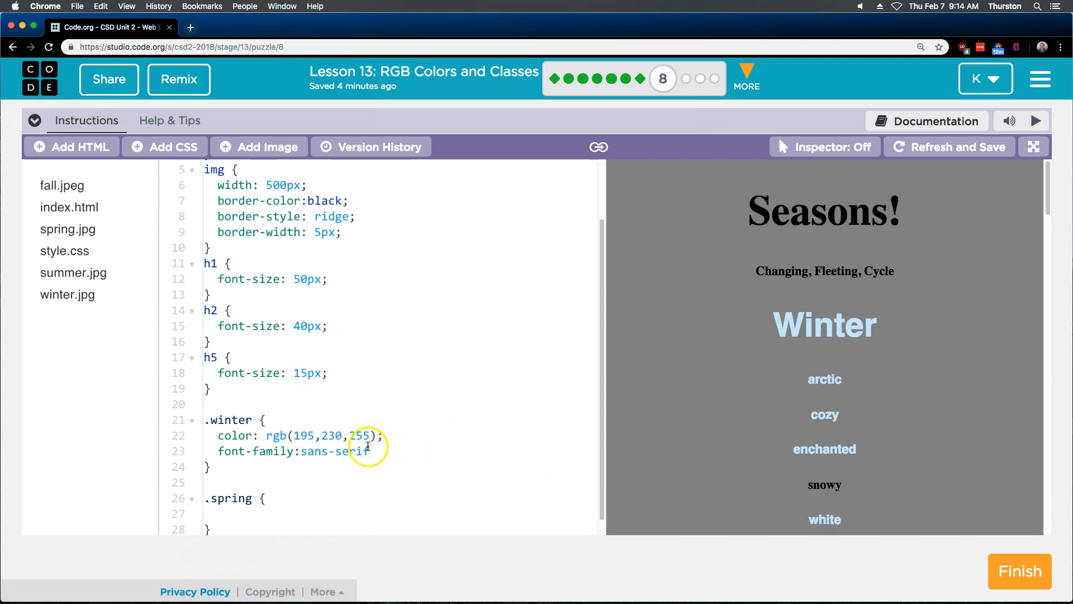
pyautogui.doubleClick(332, 451)
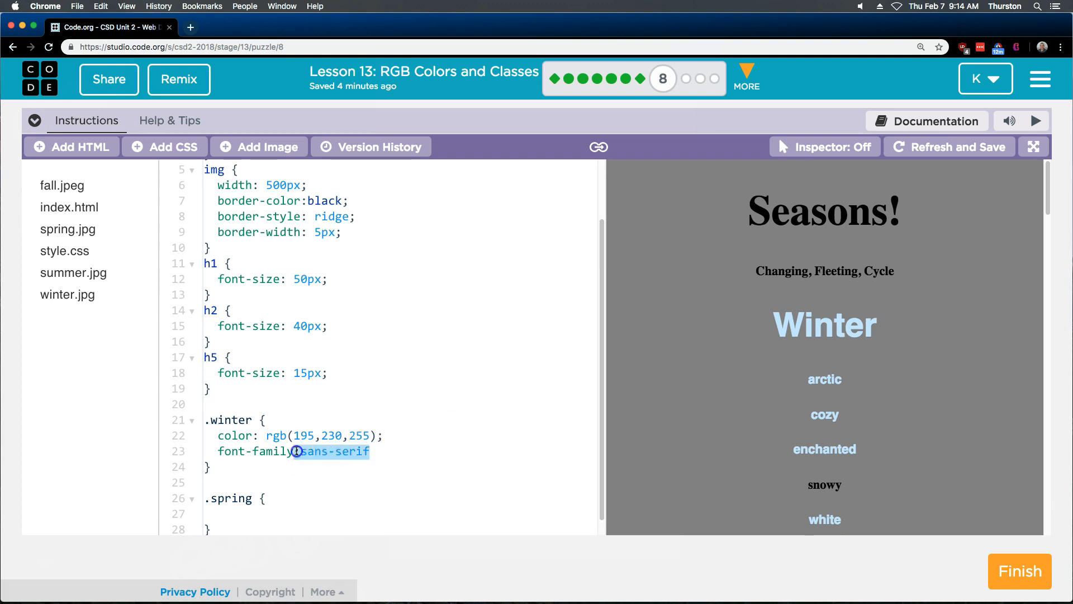
pyautogui.press('Backspace')
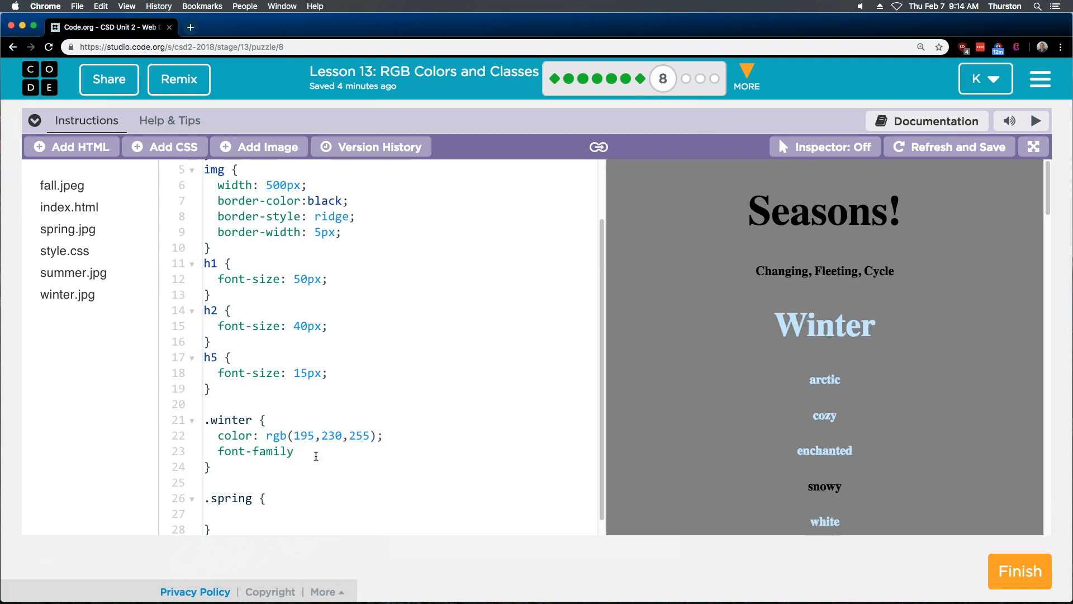
# Step: Check the winter elements in index.html and re-add font-family: sans-serif in style.css
pyautogui.click(70, 207)
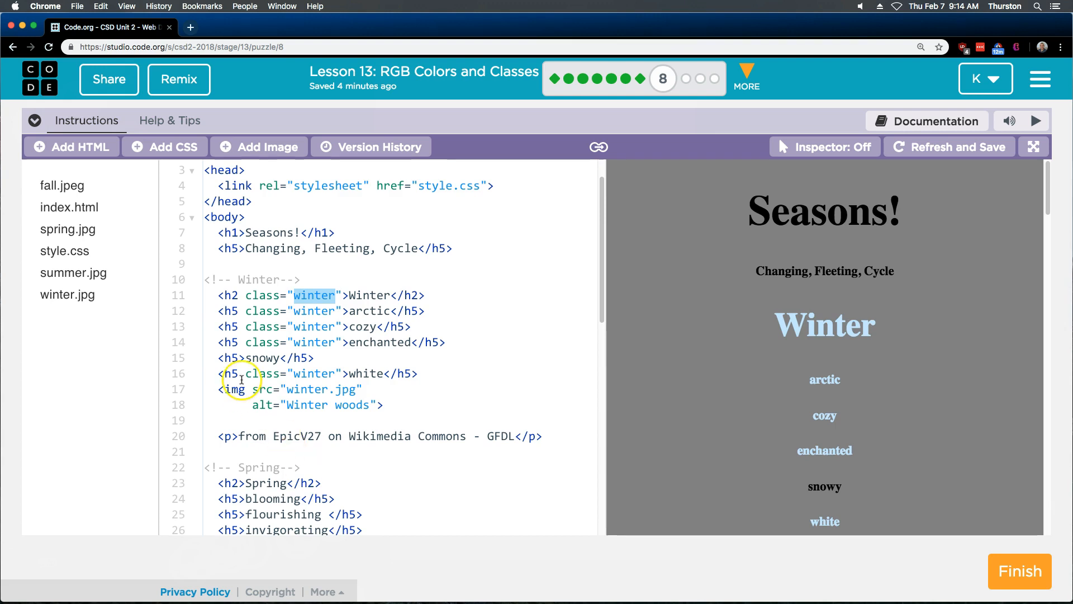
pyautogui.click(65, 251)
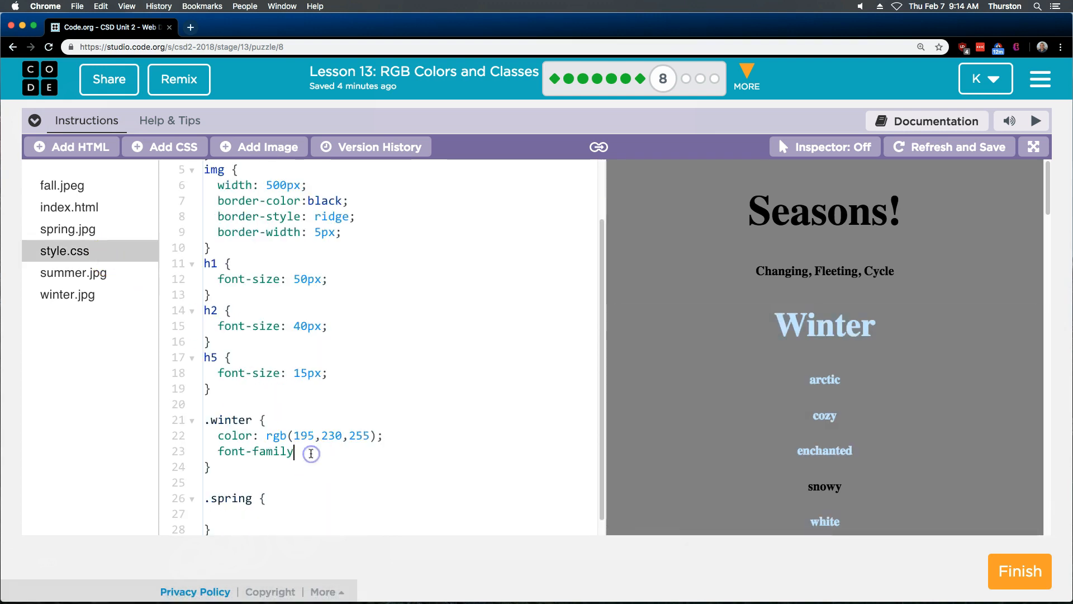
pyautogui.write(':')
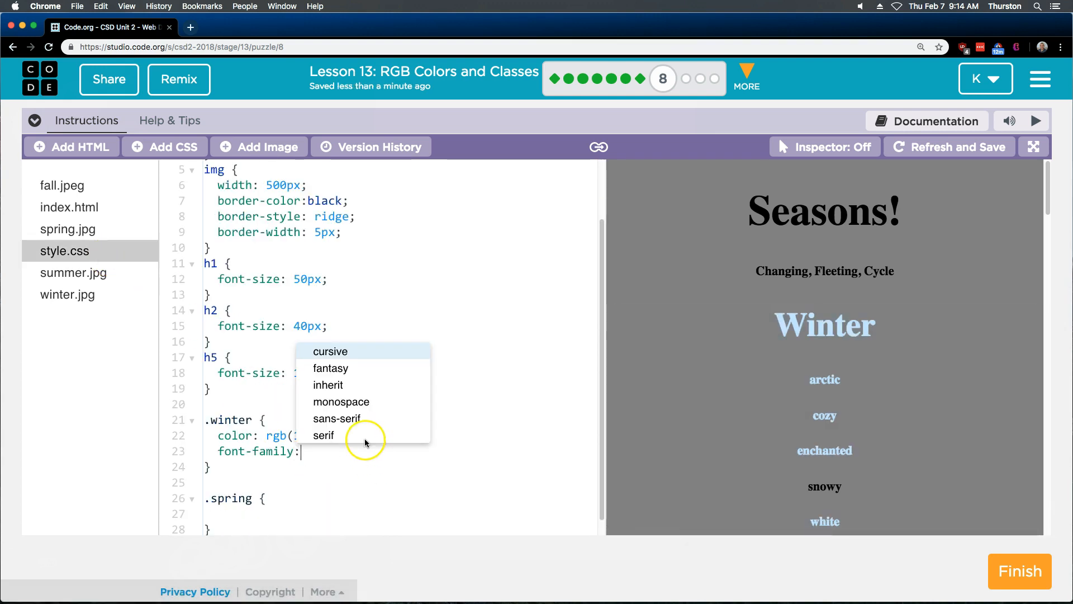
pyautogui.click(337, 418)
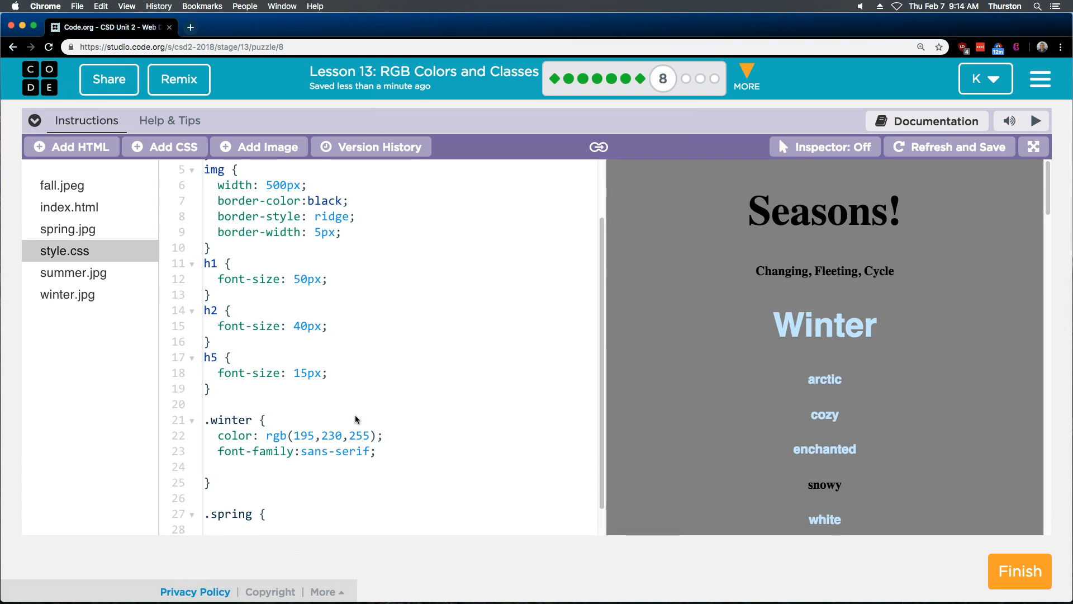
# Step: Add background-color: yellow to the .winter rule and refresh the preview
pyautogui.write('background-color:')
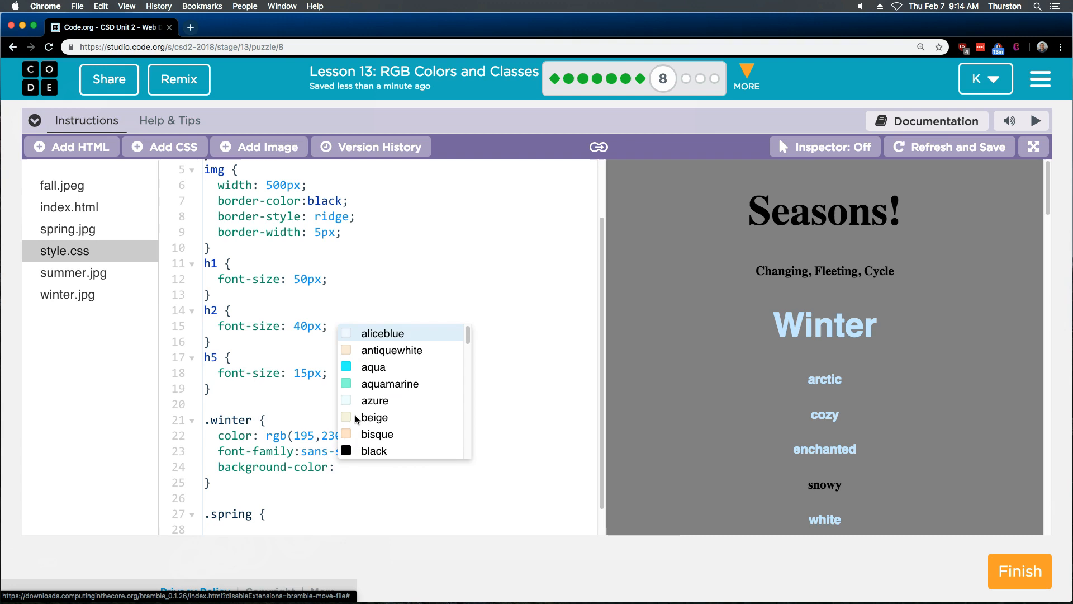
pyautogui.write('yellow;')
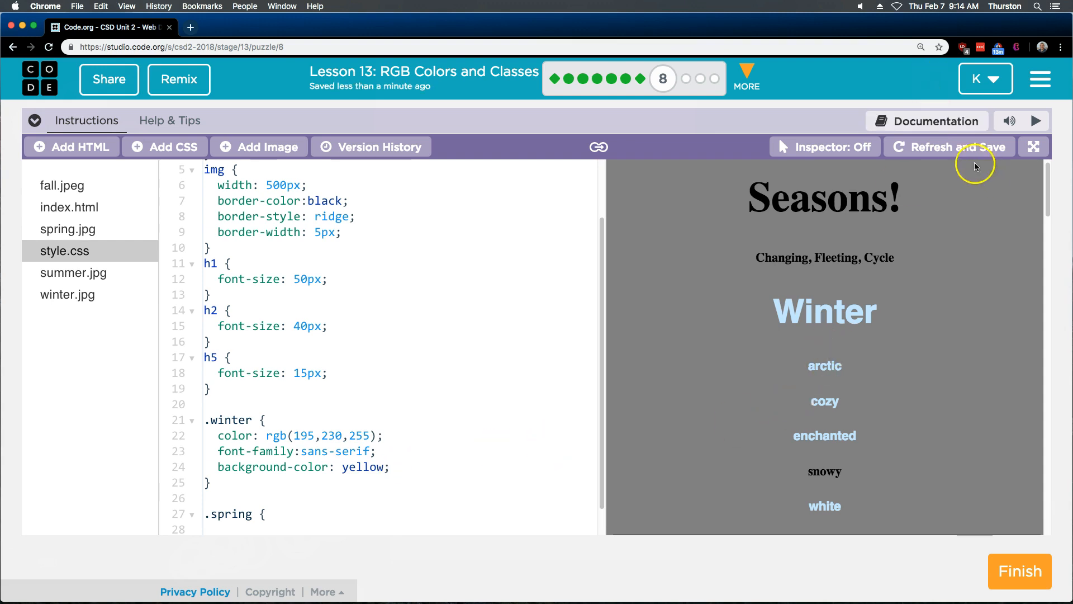
pyautogui.click(949, 147)
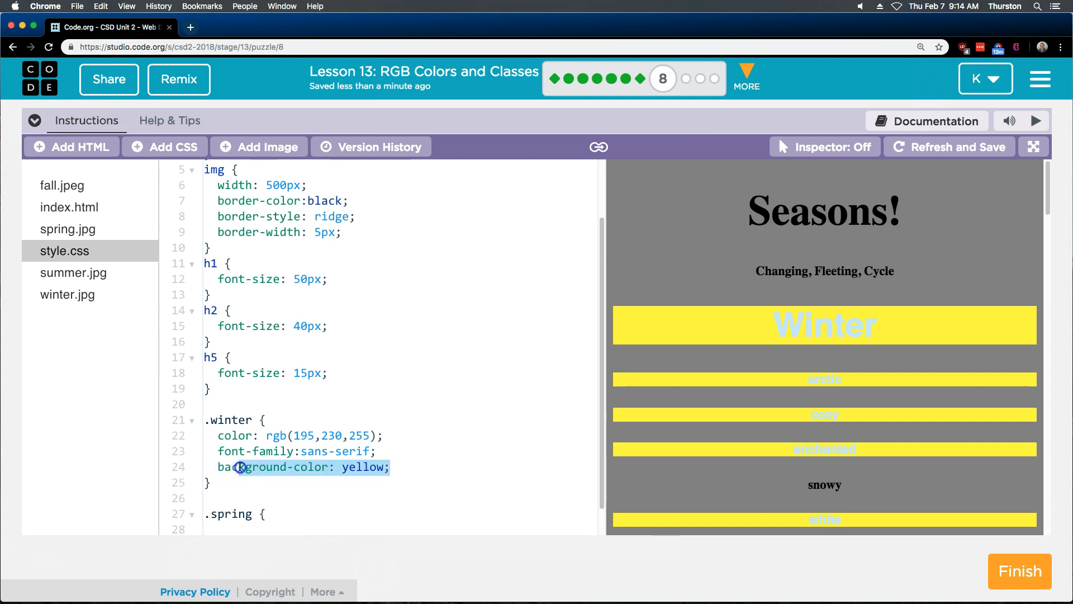
pyautogui.write('text-decoration:')
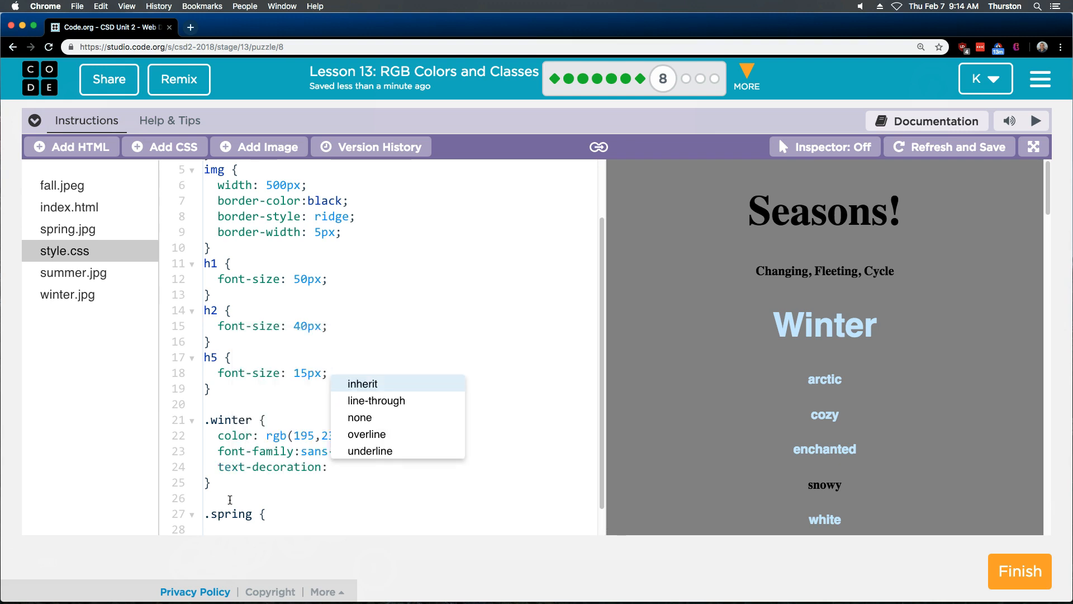
# Step: Set text-decoration: overline on the .winter rule in place of the yellow background
pyautogui.click(367, 433)
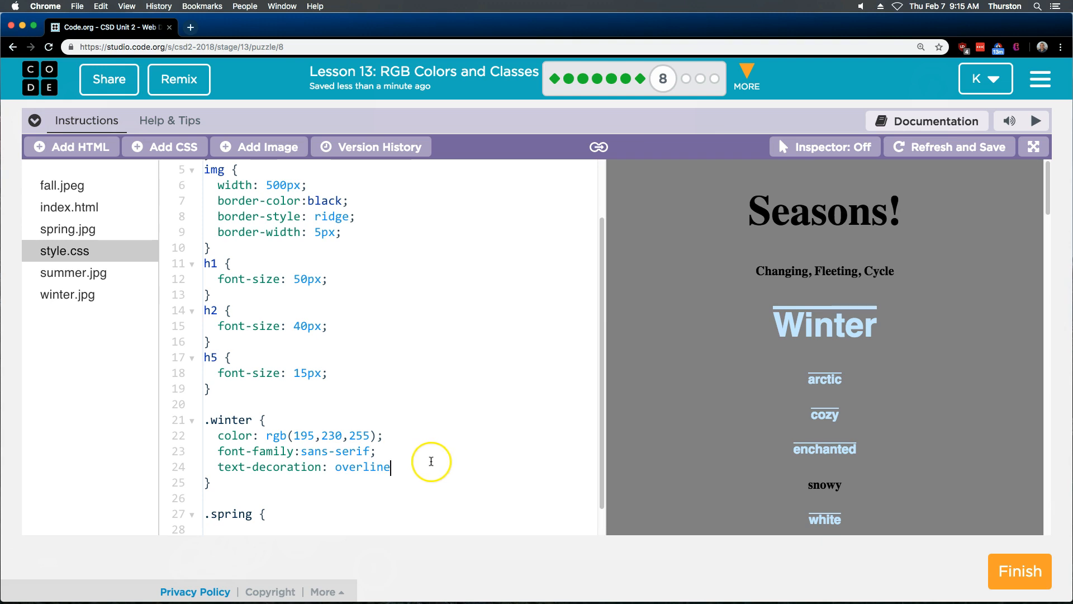
pyautogui.moveTo(491, 408)
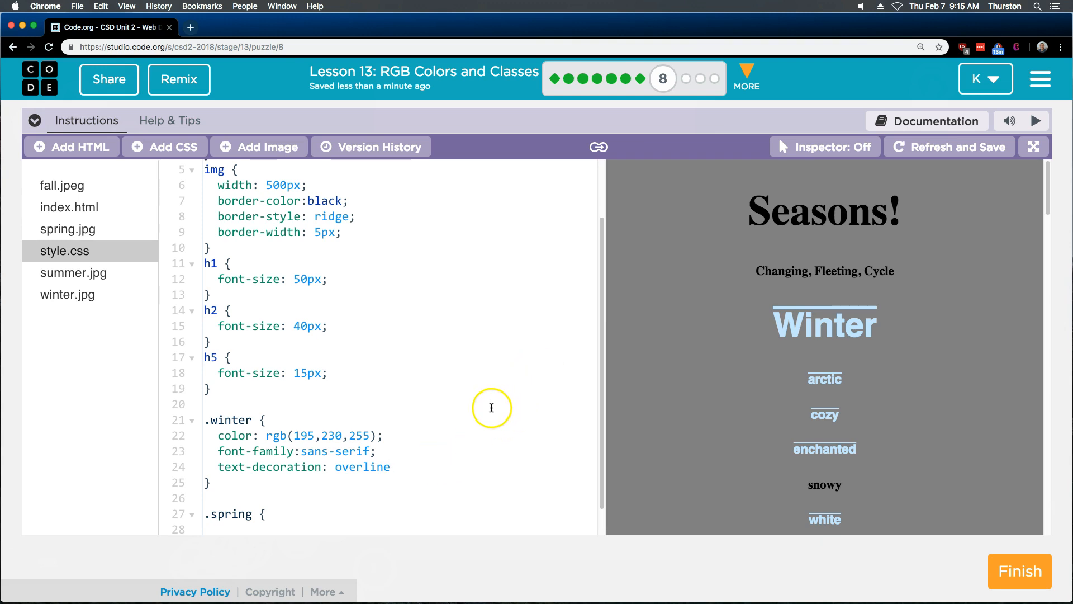
pyautogui.moveTo(979, 592)
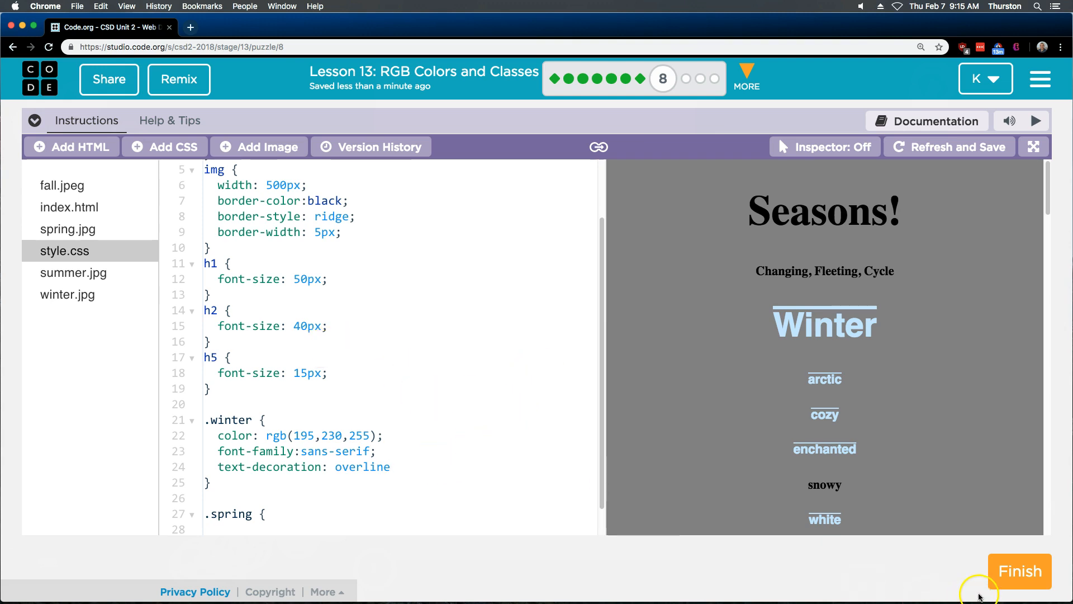